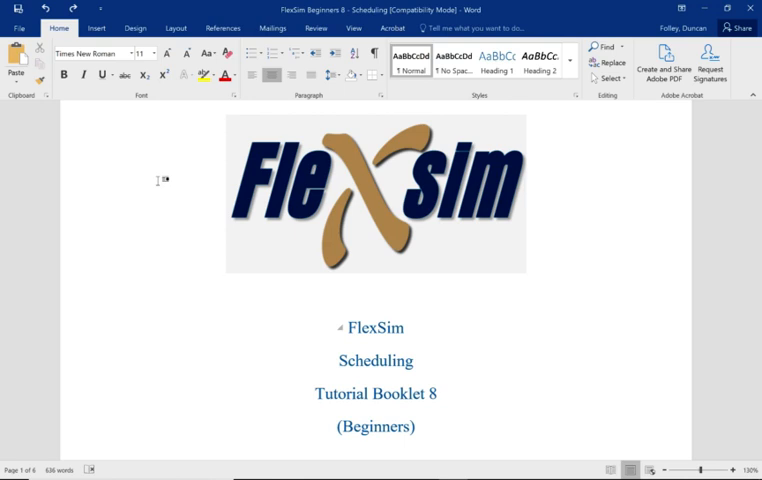
# Scroll from the booklet's title page to step 2 with the model layout screenshot
pyautogui.click(228, 268)
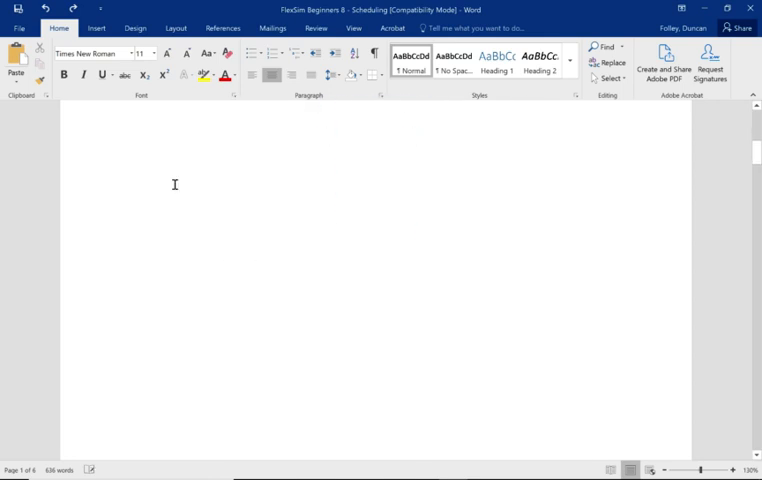
pyautogui.scroll(-3)
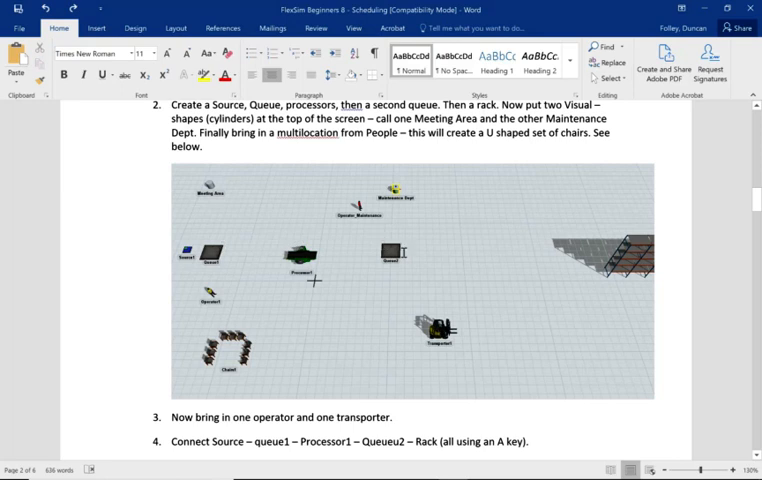
pyautogui.moveTo(352, 270)
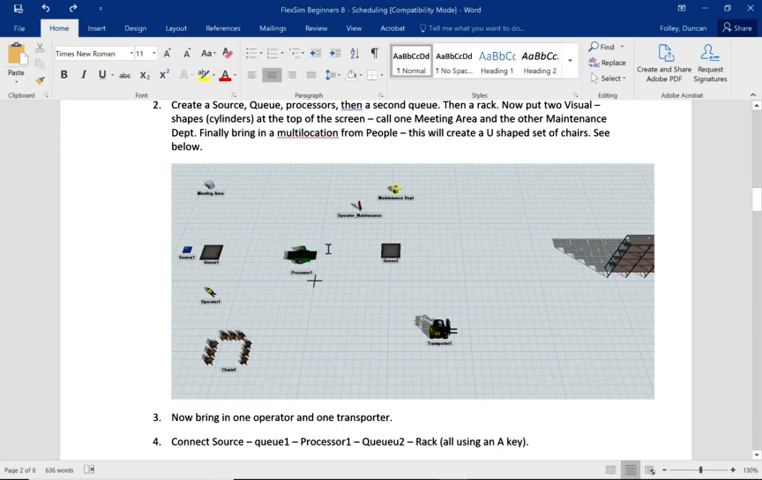
pyautogui.moveTo(572, 256)
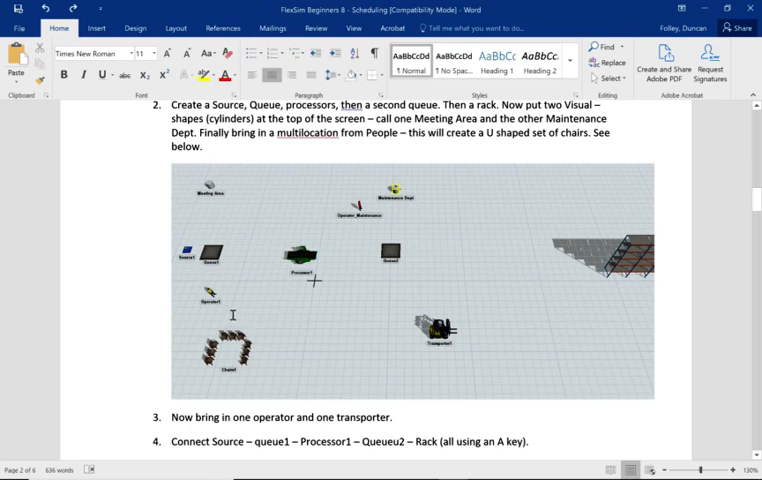
pyautogui.moveTo(324, 296)
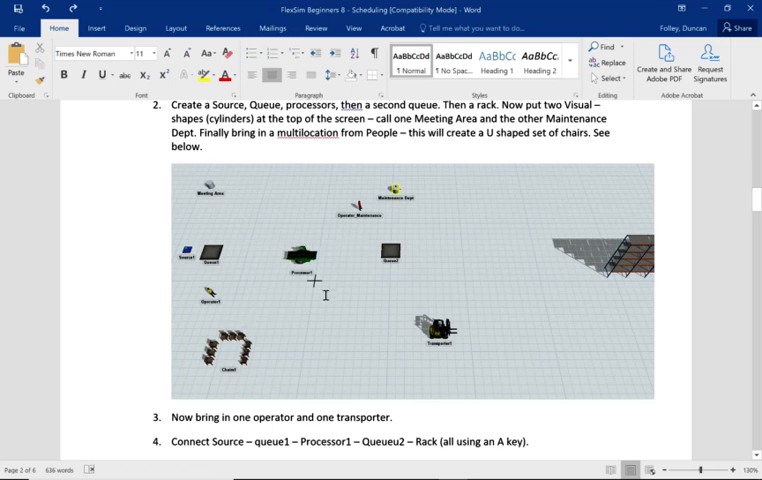
# Scroll through steps 6 and 7 to the weekly Time Table Parameters screenshot with meeting blocks
pyautogui.scroll(-3)
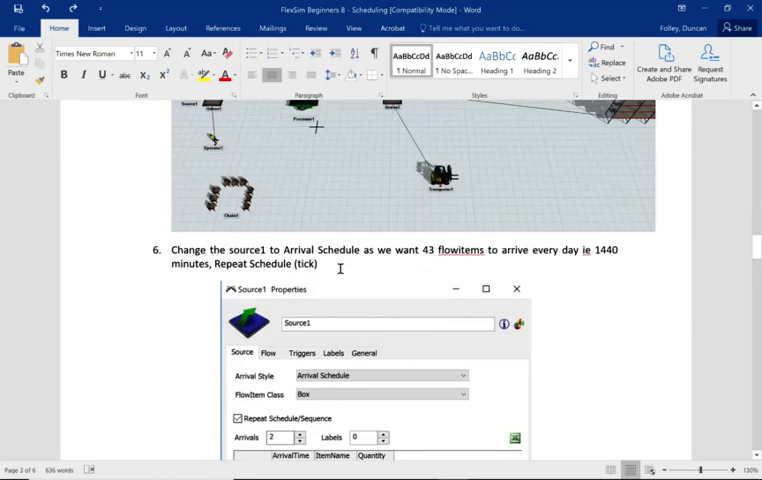
pyautogui.scroll(-3)
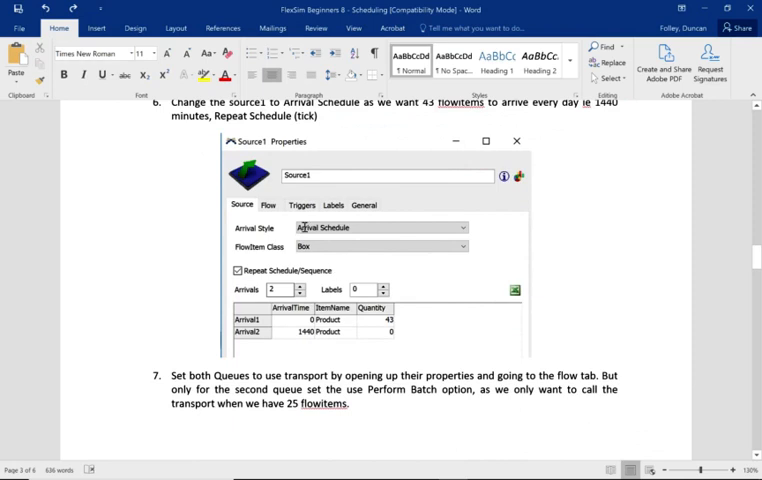
pyautogui.scroll(-3)
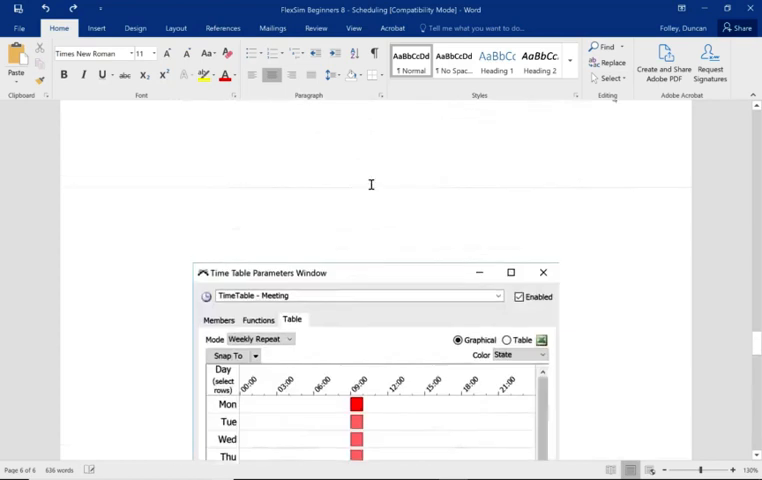
# Switch to the FlexSim model and review Source1's Flow, Triggers and Labels settings, then close them
pyautogui.click(544, 272)
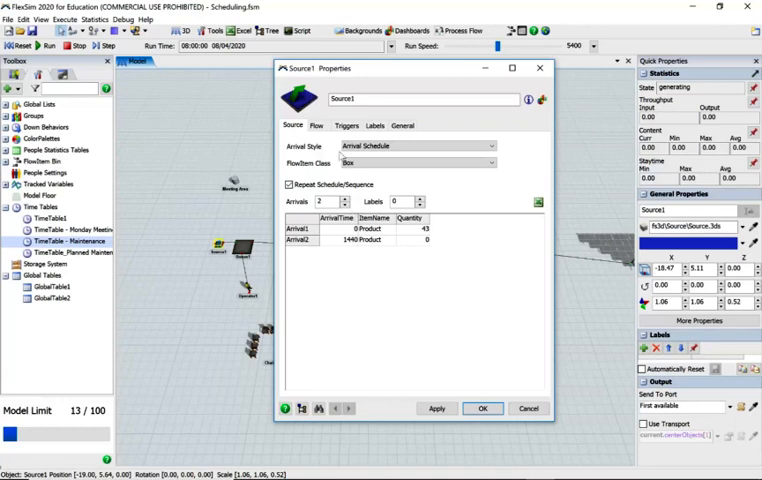
pyautogui.click(316, 126)
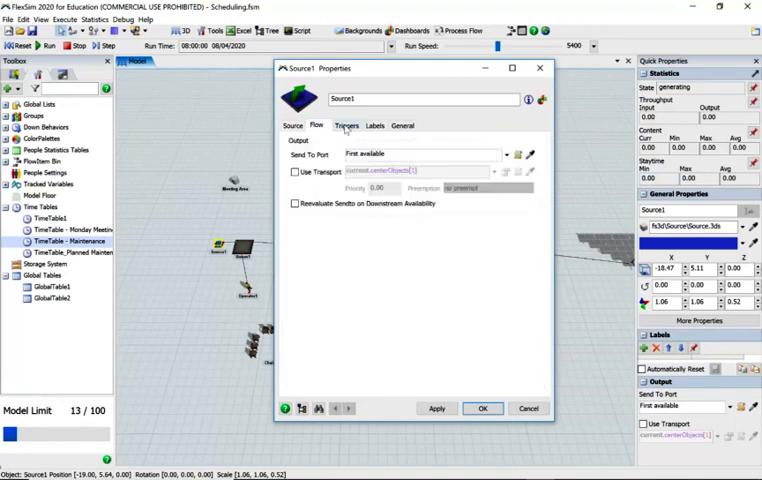
pyautogui.click(344, 126)
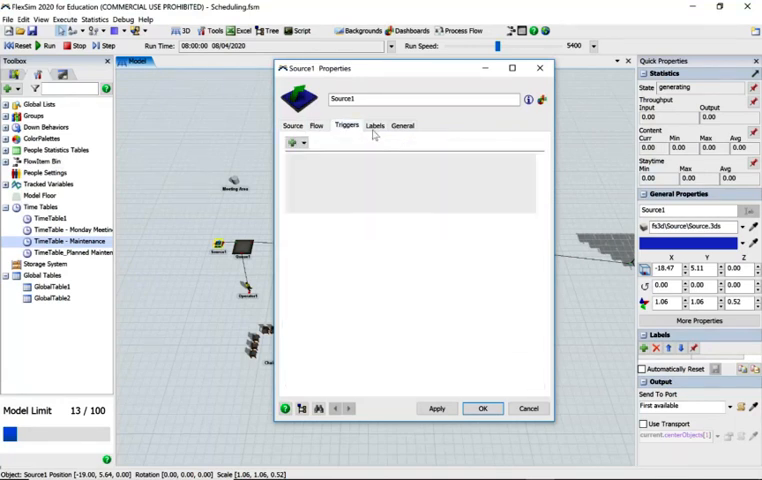
pyautogui.click(374, 126)
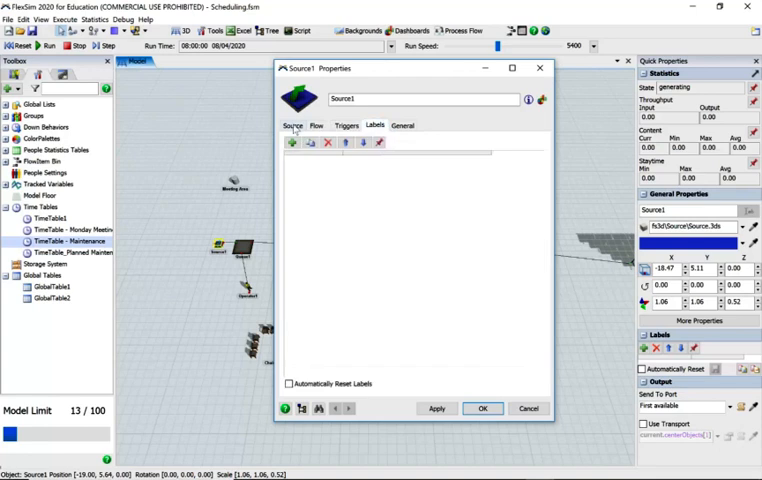
pyautogui.click(292, 126)
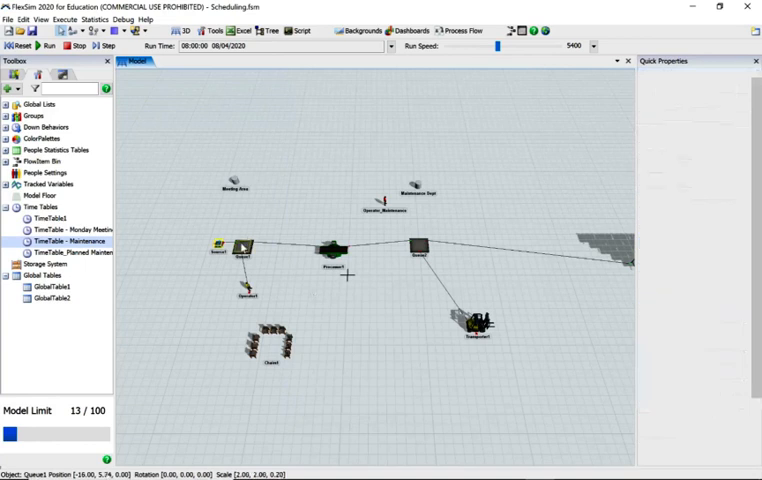
# Review Queue1's operator-transport output flow, labels and general appearance settings
pyautogui.click(240, 246)
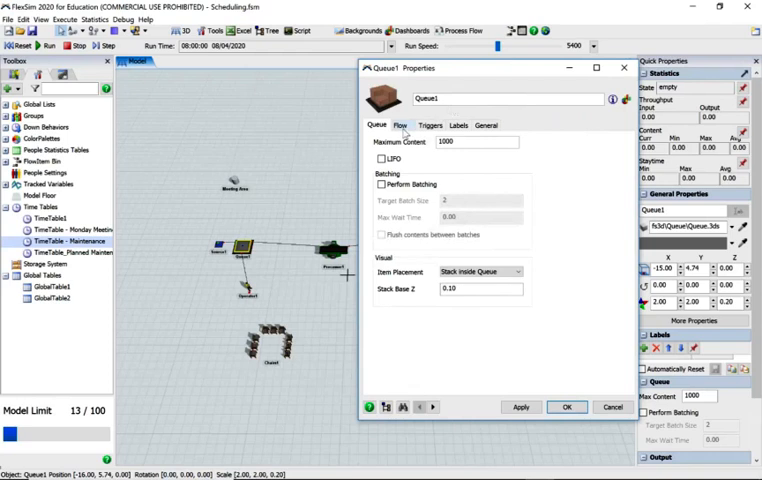
pyautogui.click(400, 126)
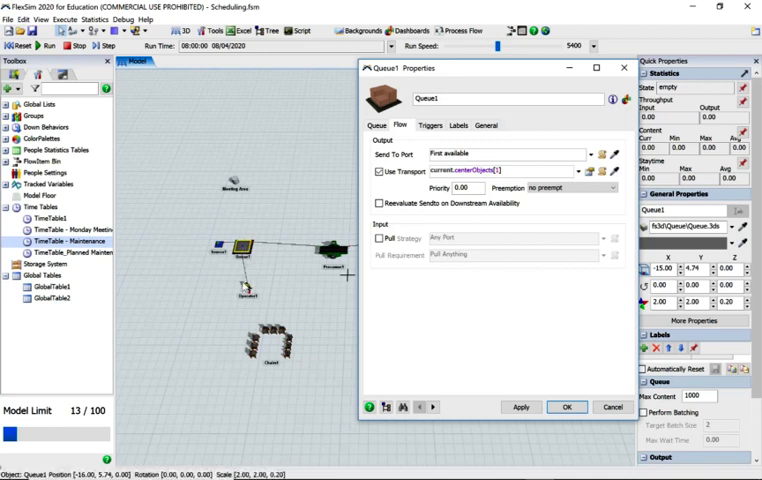
pyautogui.moveTo(462, 124)
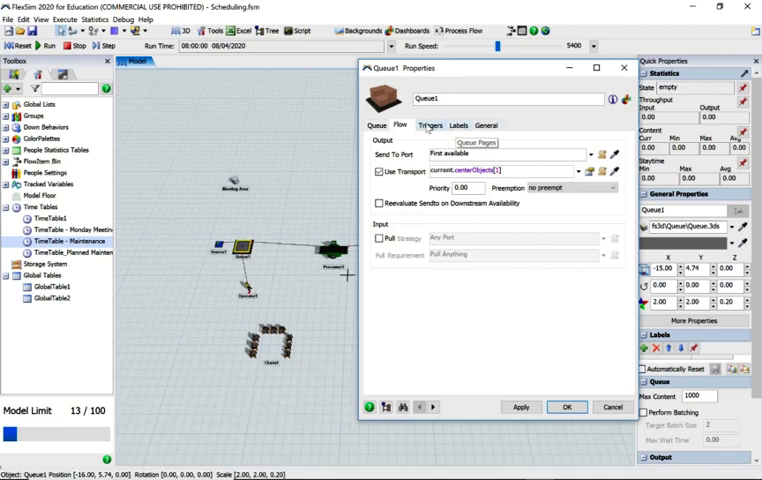
pyautogui.click(428, 126)
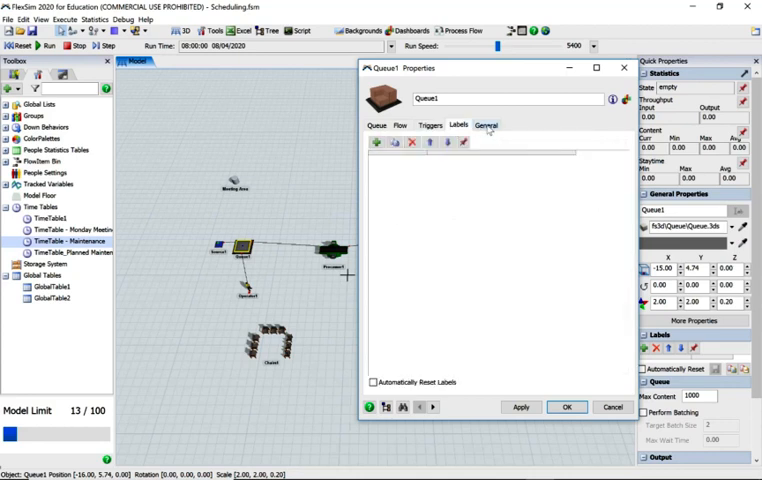
pyautogui.click(486, 126)
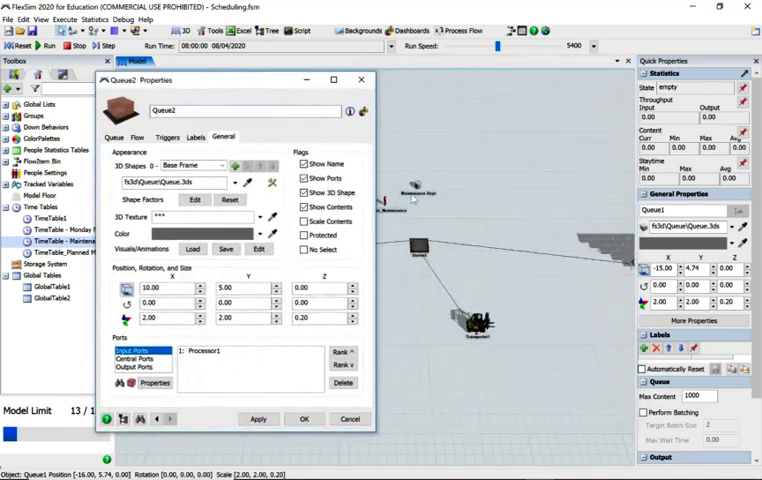
# Confirm Queue1's maximum content of 1000 and output flow, then close its properties
pyautogui.click(124, 136)
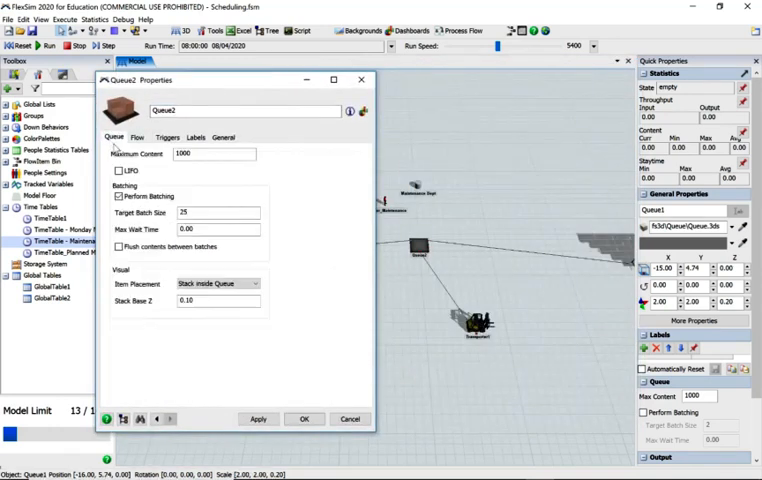
pyautogui.click(140, 138)
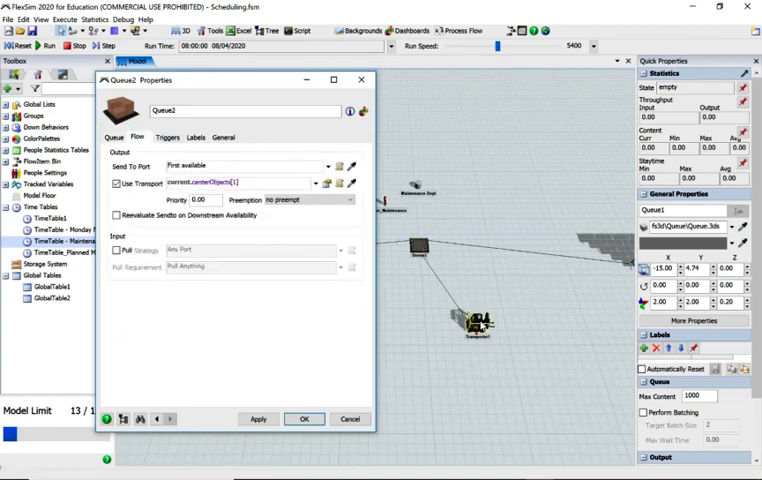
pyautogui.click(118, 136)
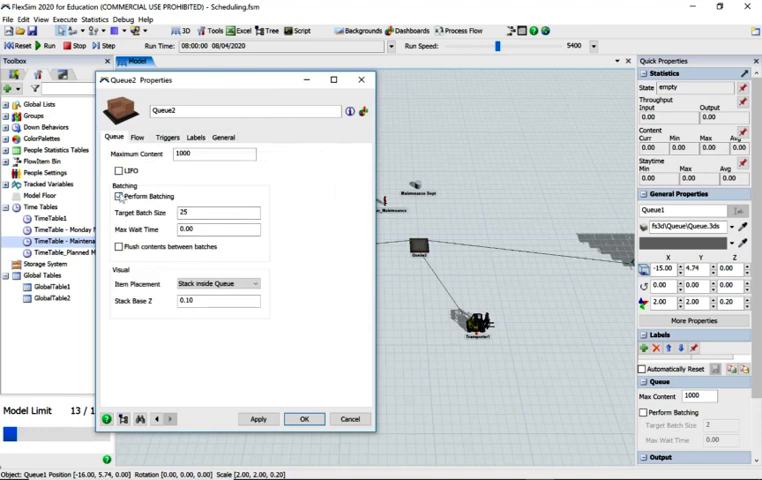
pyautogui.click(132, 196)
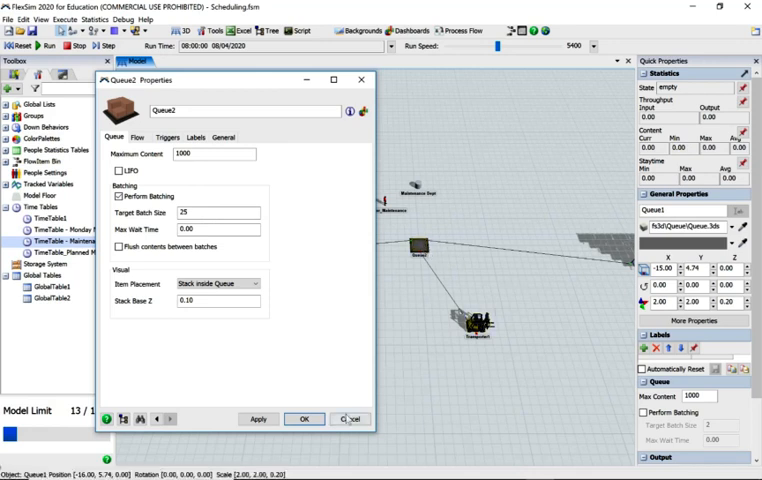
pyautogui.click(304, 418)
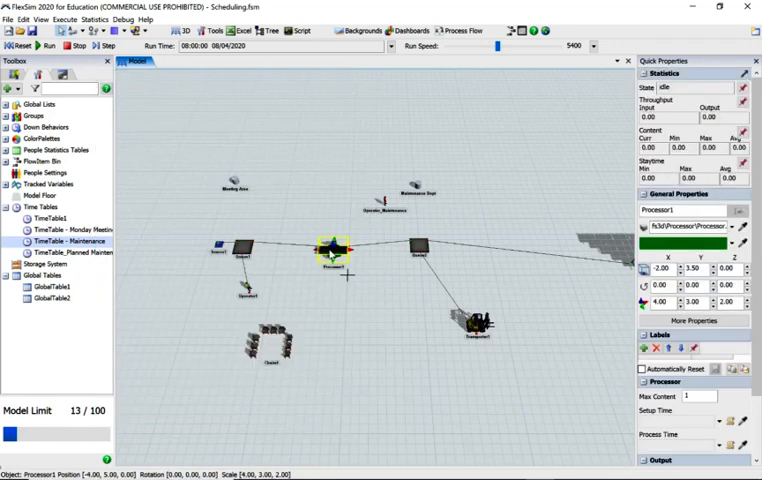
# Confirm Processor1 is a member of TimeTable - Maintenance and view its output flow, then close
pyautogui.doubleClick(330, 250)
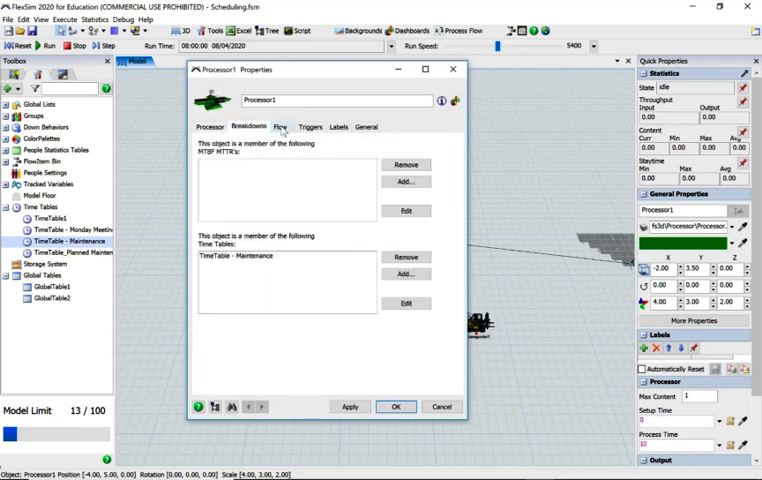
pyautogui.click(280, 126)
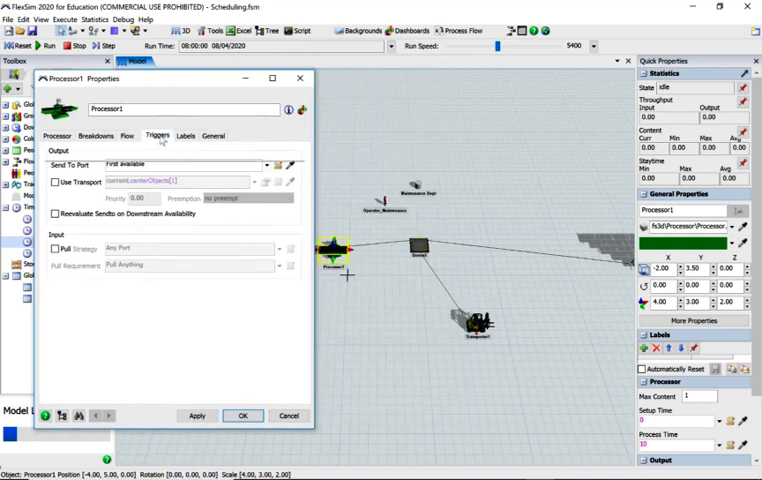
pyautogui.click(212, 136)
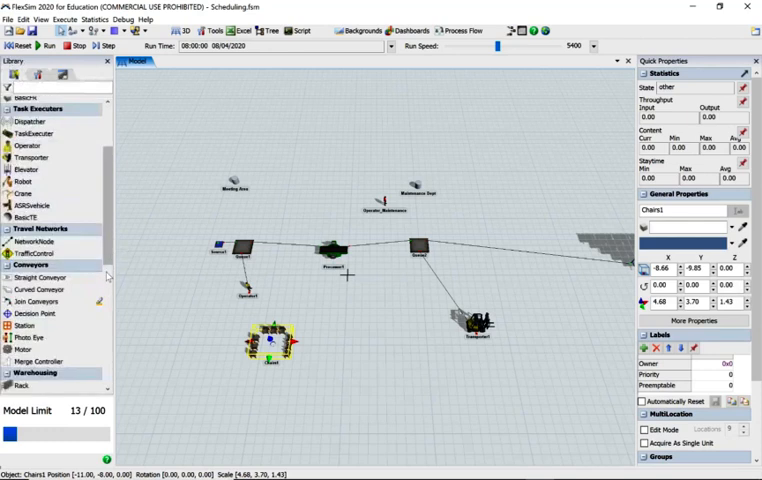
pyautogui.moveTo(40, 276)
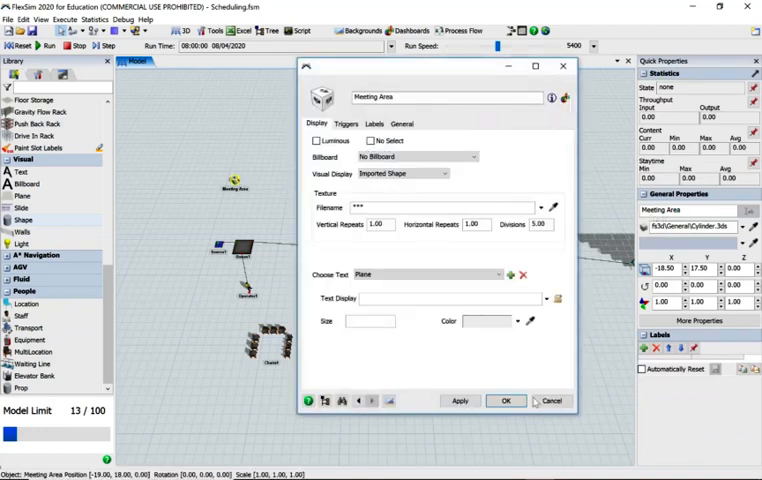
# Close the Meeting Area visual's properties and pick the Monday Meeting timetable in the Toolbox
pyautogui.click(504, 400)
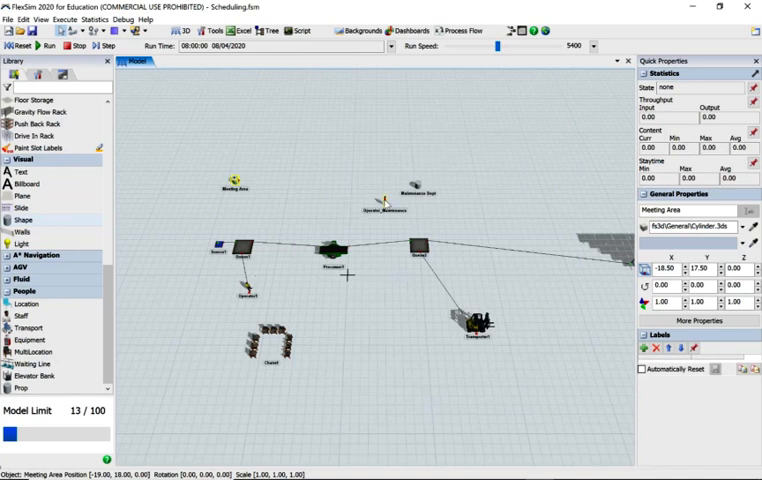
pyautogui.moveTo(158, 212)
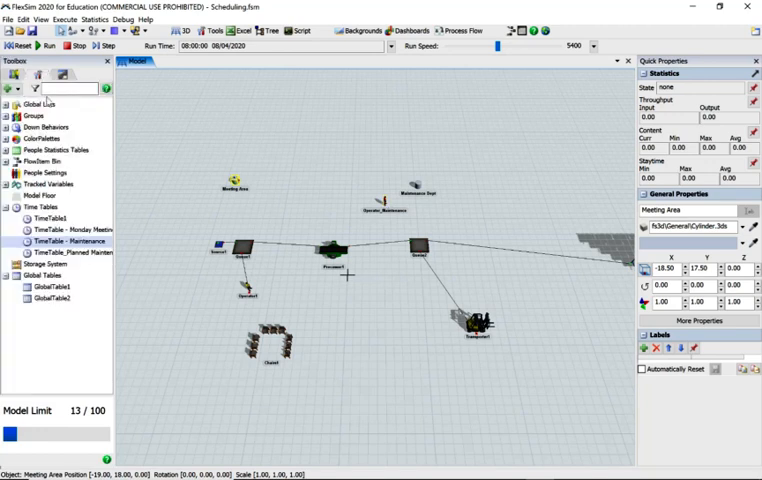
pyautogui.click(12, 88)
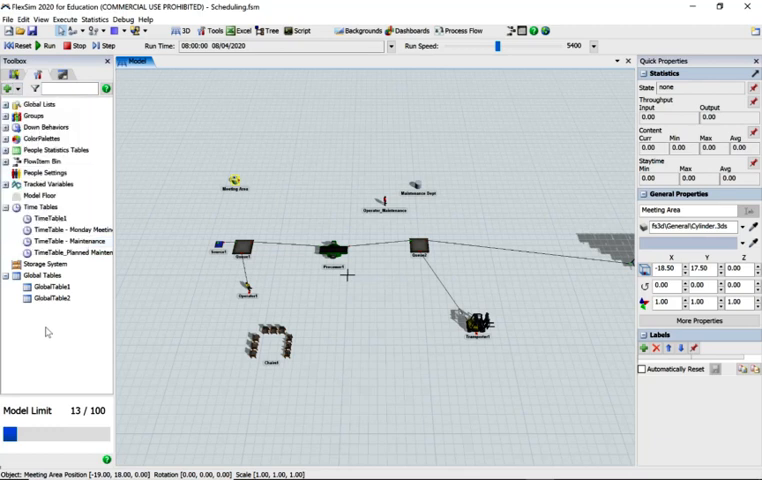
pyautogui.moveTo(48, 332)
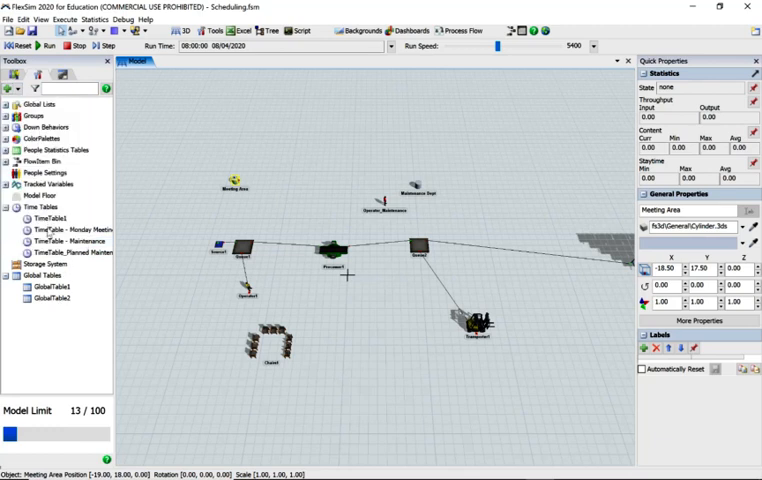
pyautogui.click(68, 230)
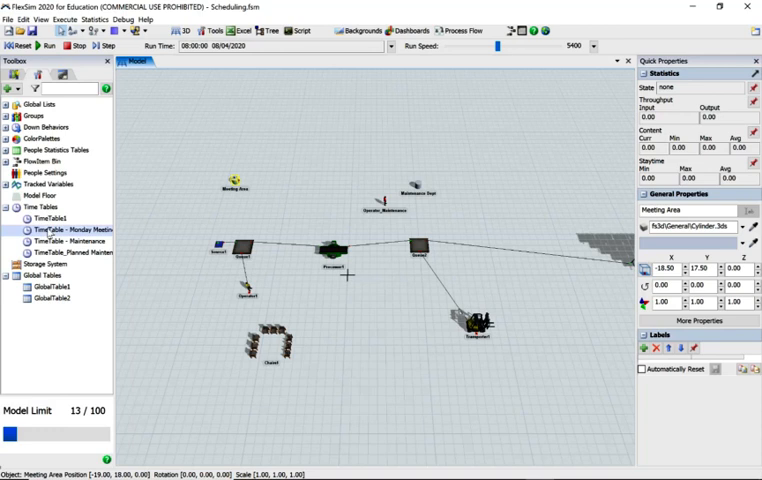
# Set the Monday Meeting timetable's Down Function to Travel To Object targeting the Meeting Area
pyautogui.doubleClick(60, 228)
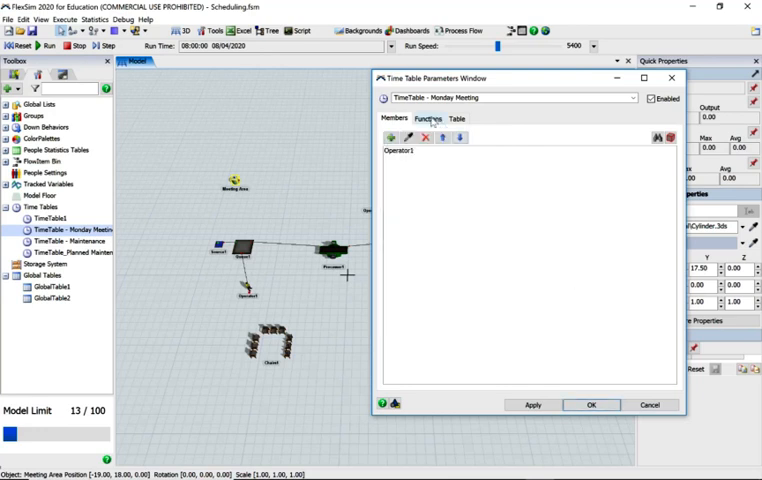
pyautogui.click(428, 118)
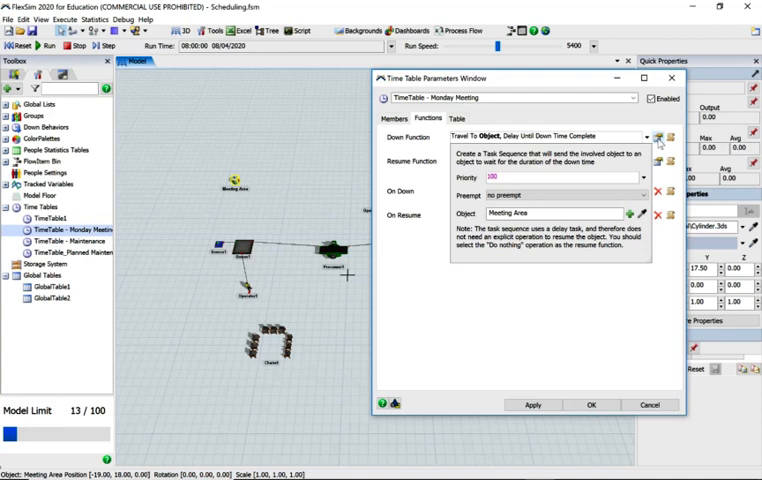
pyautogui.click(648, 136)
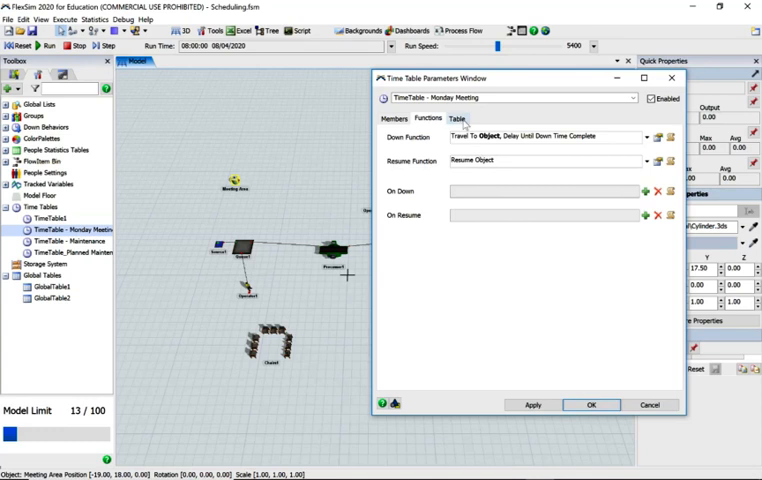
# Give the Monday meeting down block a scheduled-down state, then view the Maintenance timetable's weekly schedule
pyautogui.click(458, 118)
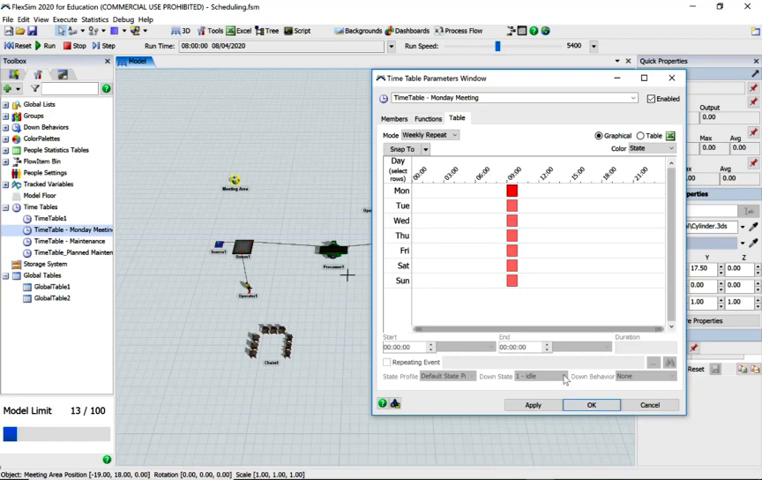
pyautogui.click(512, 280)
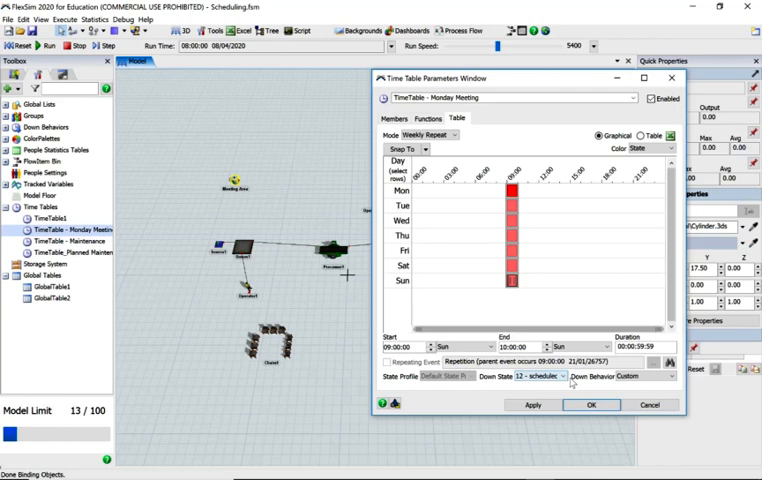
pyautogui.click(568, 376)
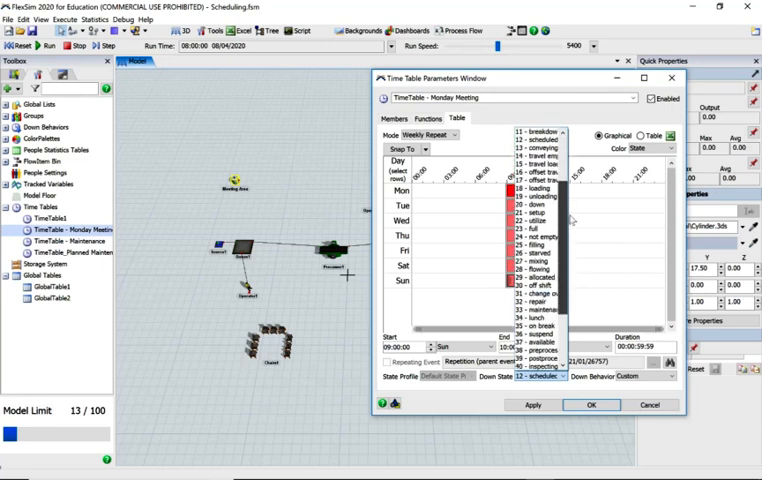
pyautogui.scroll(-3)
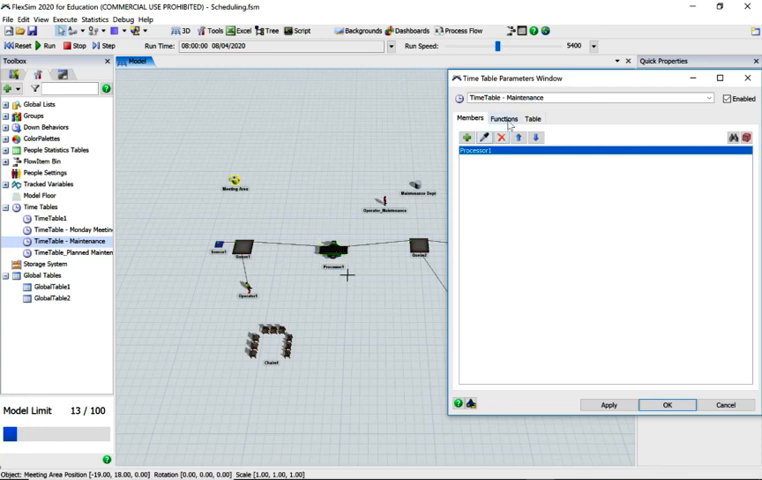
pyautogui.click(532, 118)
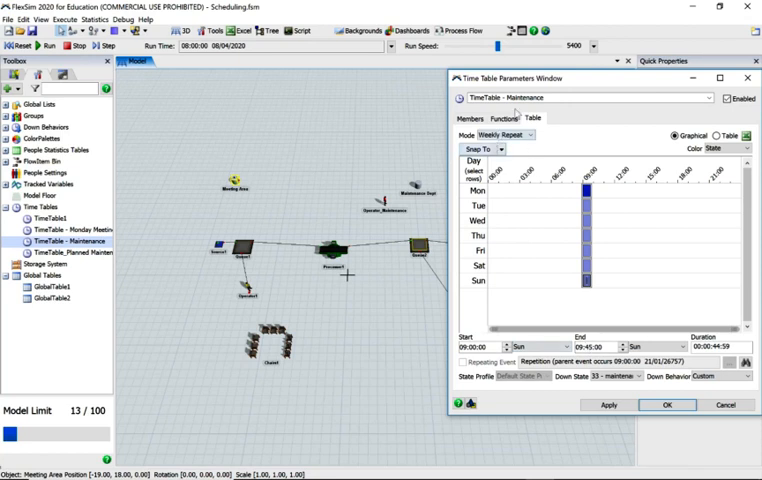
# Review the Maintenance timetable's Stop Input / Resume Input and Set Color functions, then close it
pyautogui.click(500, 118)
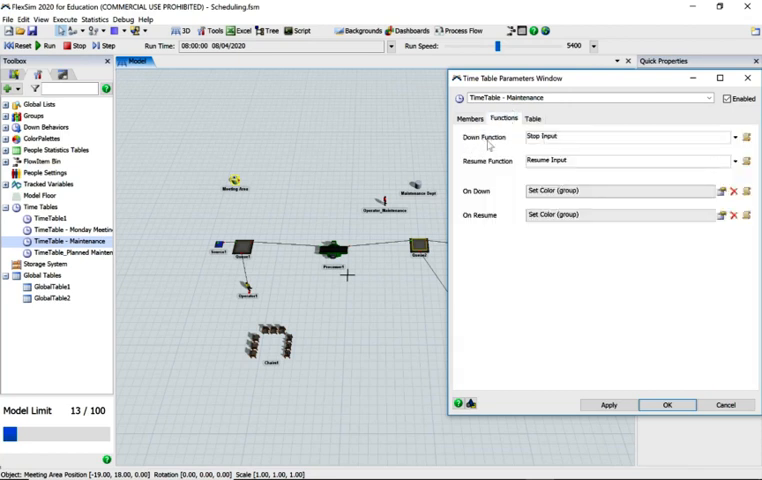
pyautogui.moveTo(510, 180)
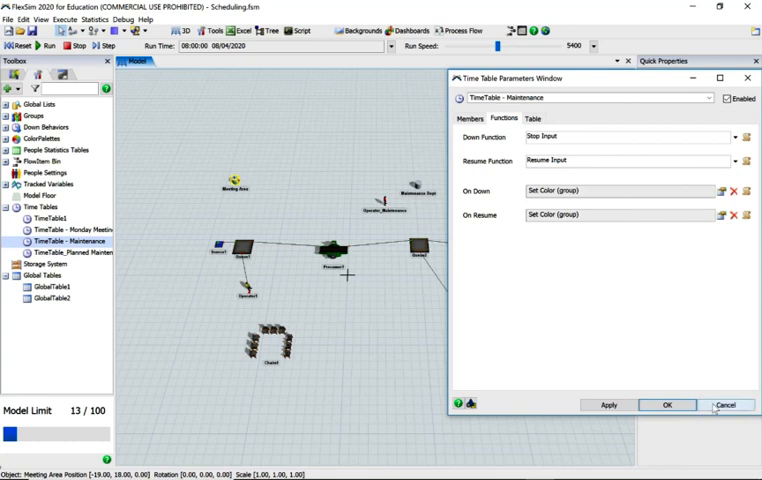
pyautogui.click(728, 404)
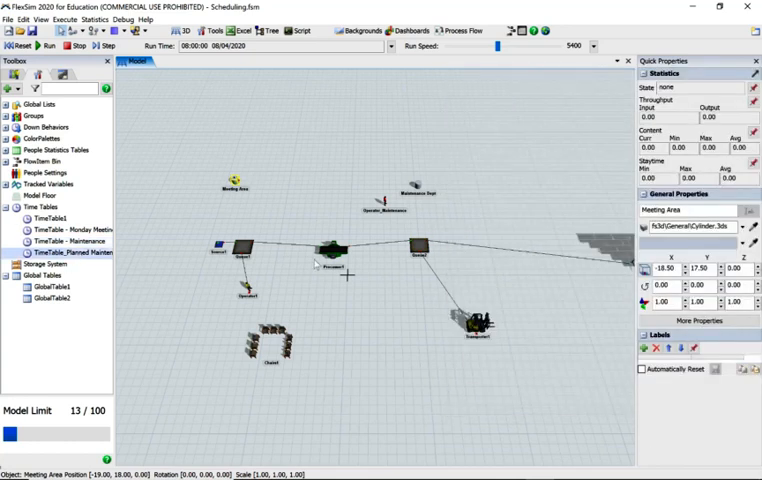
pyautogui.click(332, 246)
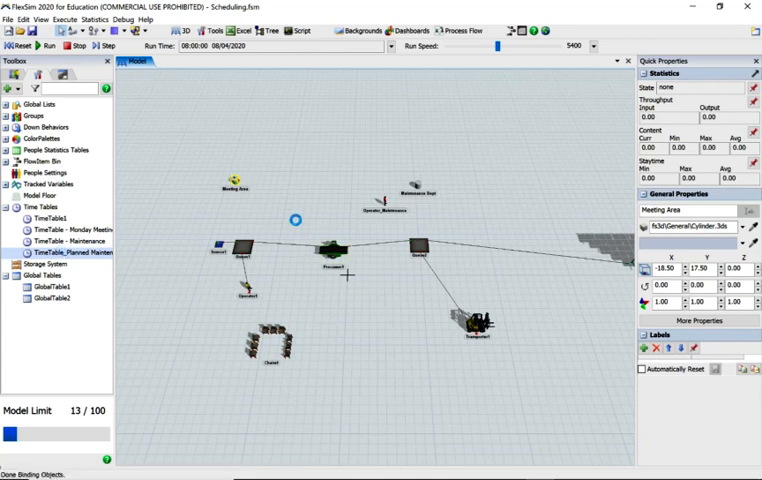
# Review Planned Maintenance's operator member, weekly slot and Travel To Object / Delay Until Down Time Complete functions, then close
pyautogui.doubleClick(58, 252)
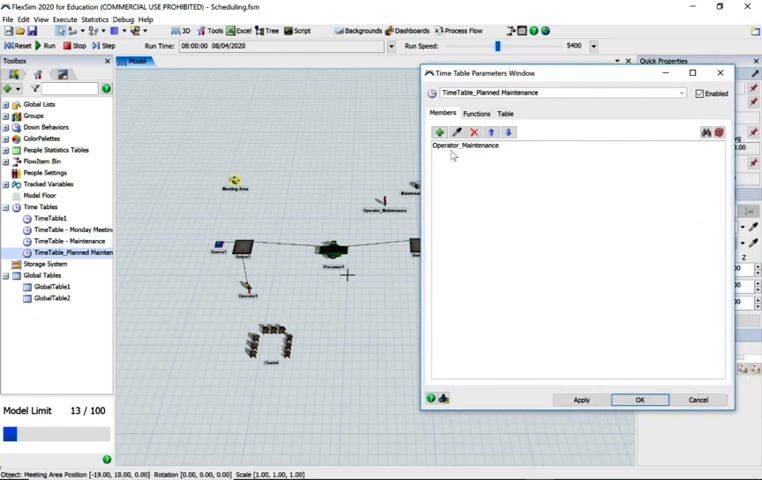
pyautogui.click(464, 144)
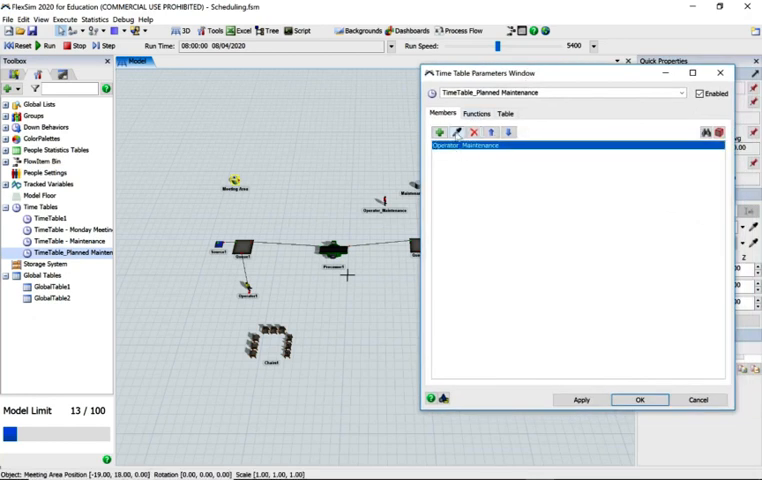
pyautogui.click(504, 112)
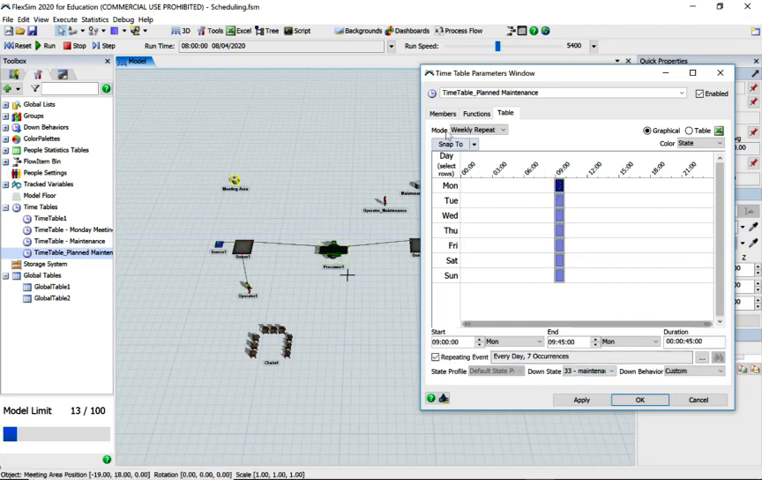
pyautogui.click(476, 112)
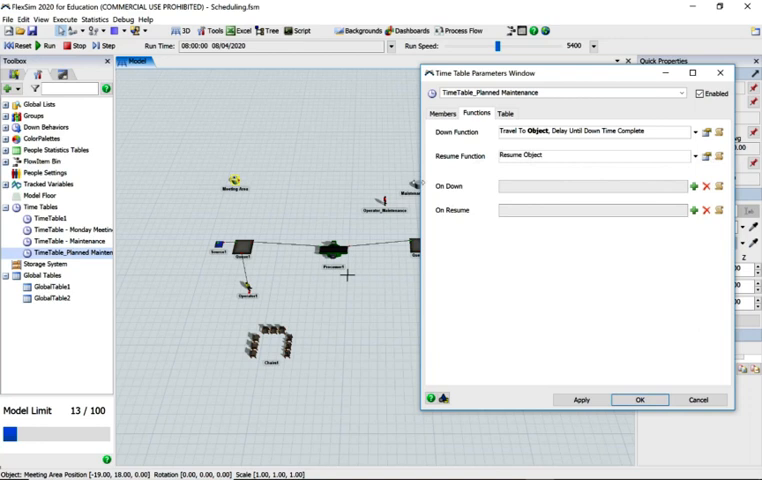
pyautogui.click(638, 400)
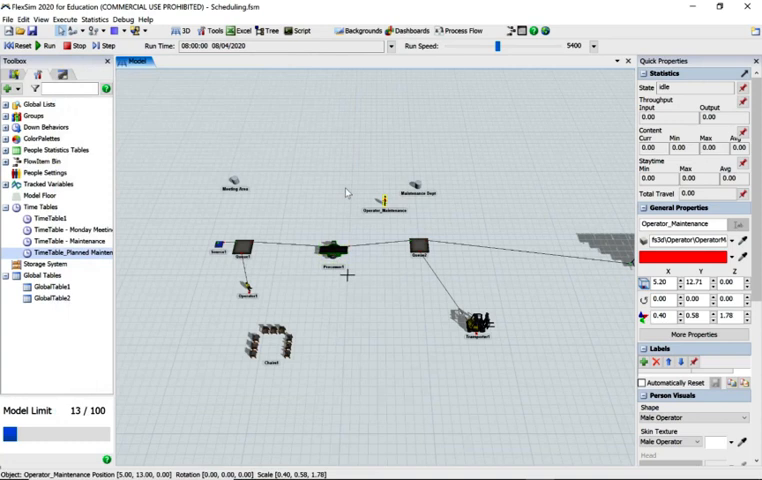
pyautogui.click(332, 250)
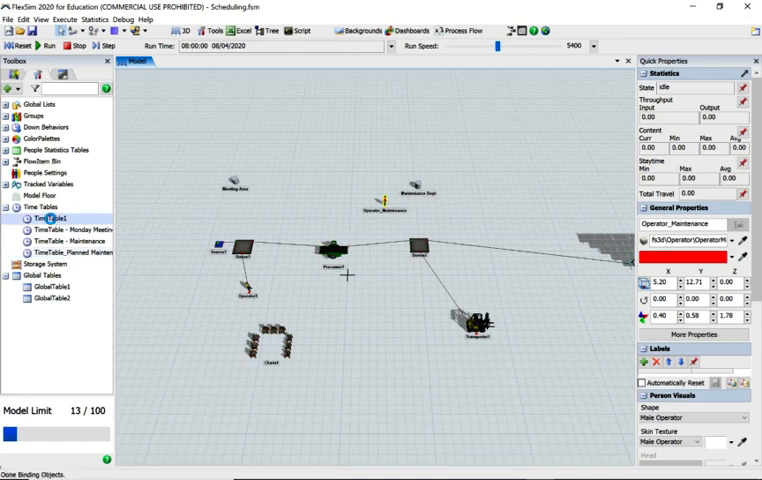
# Review TimeTable1's members, down/resume functions and weekly off-shift blocks for both operators, then close it
pyautogui.doubleClick(54, 220)
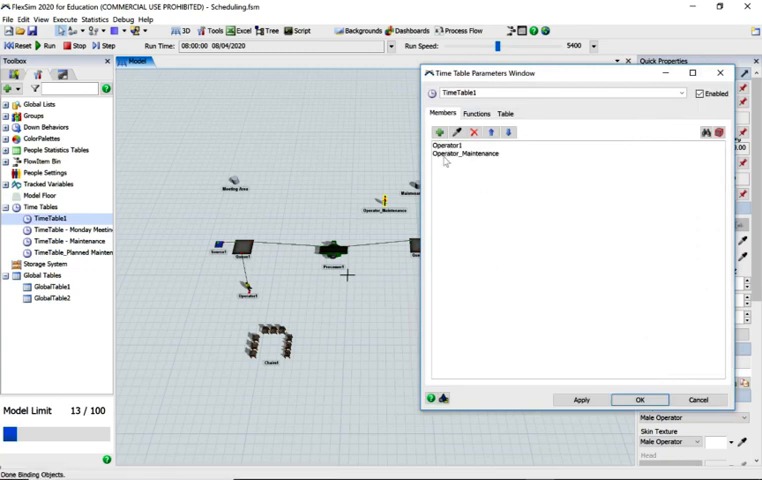
pyautogui.click(476, 112)
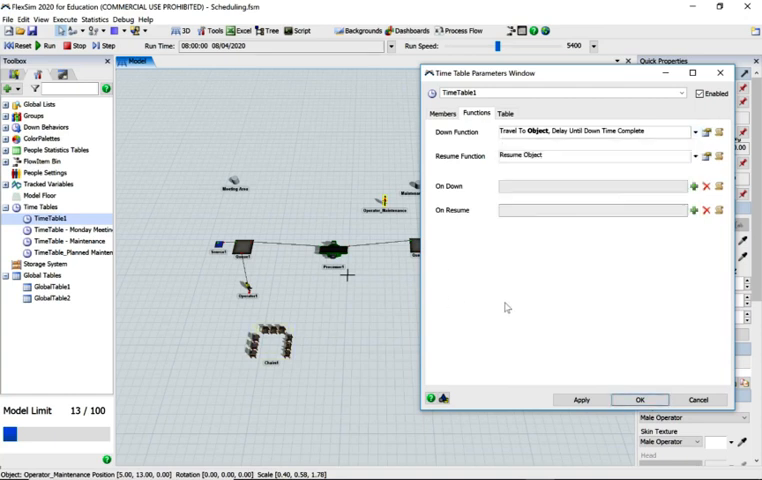
pyautogui.click(506, 112)
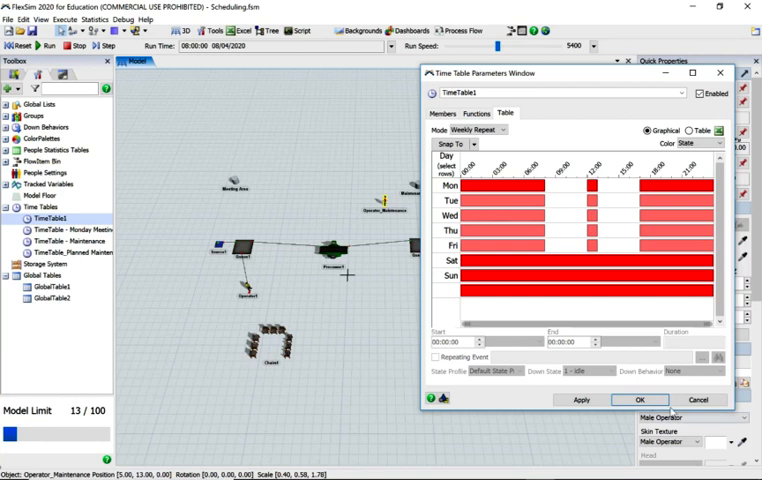
pyautogui.click(638, 400)
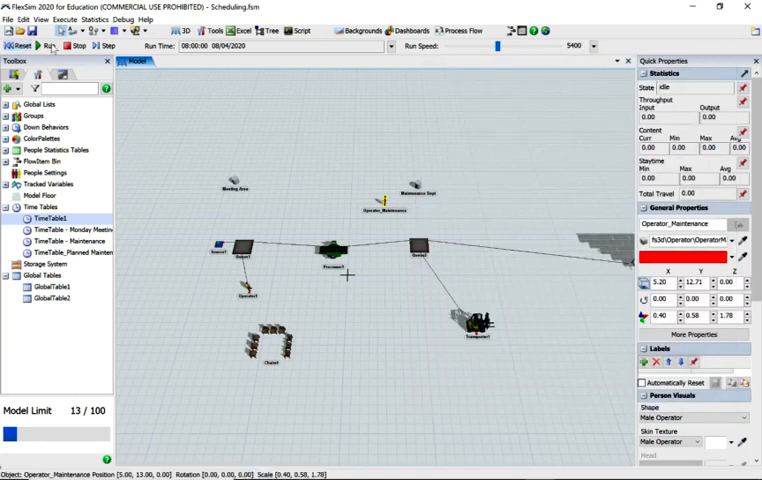
# Run the model until both operators gather at the meeting chairs, then select the meeting area
pyautogui.click(44, 46)
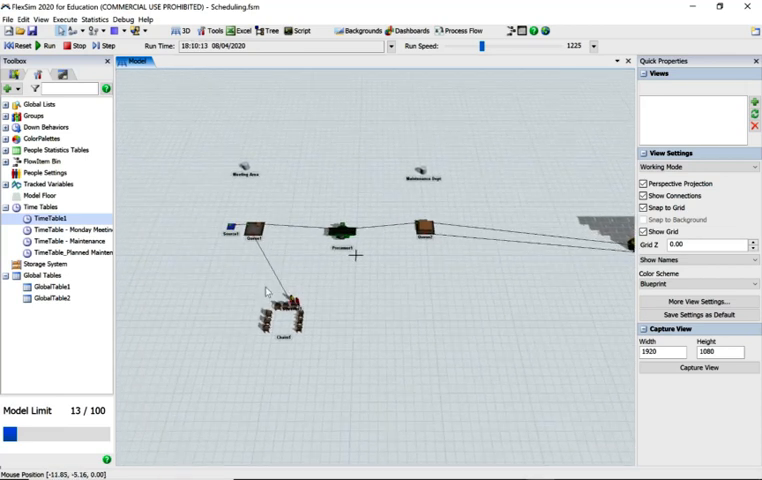
pyautogui.click(284, 318)
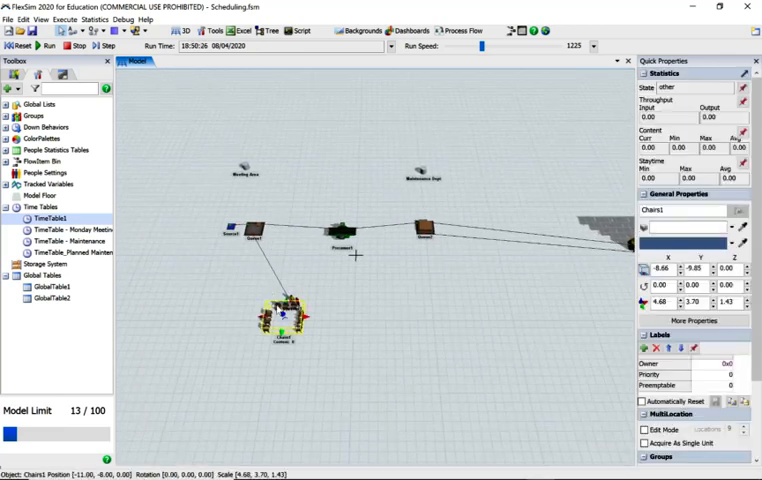